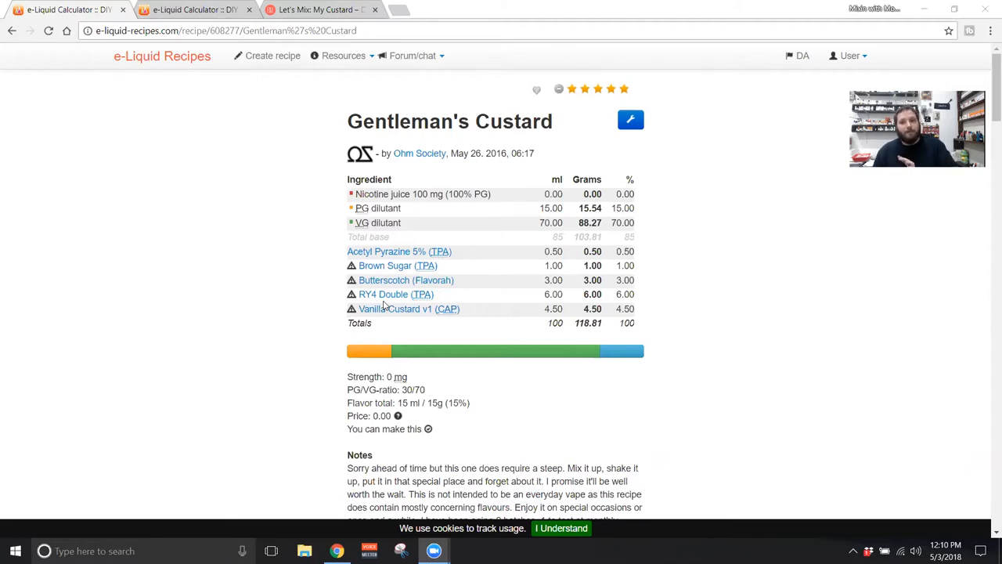
{"action": "mouse_move", "coordinate": [254, 241]}
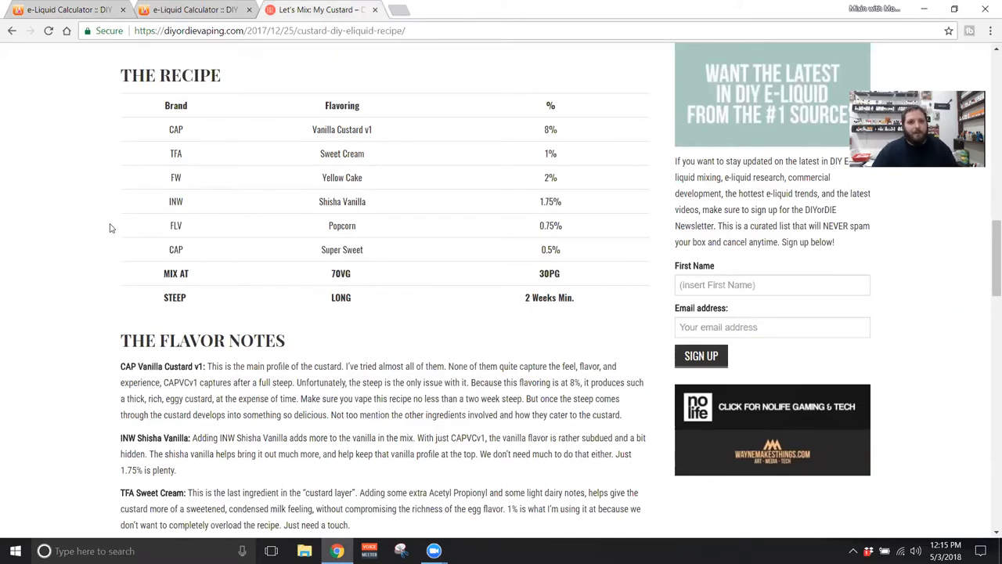
{"action": "mouse_move", "coordinate": [321, 196]}
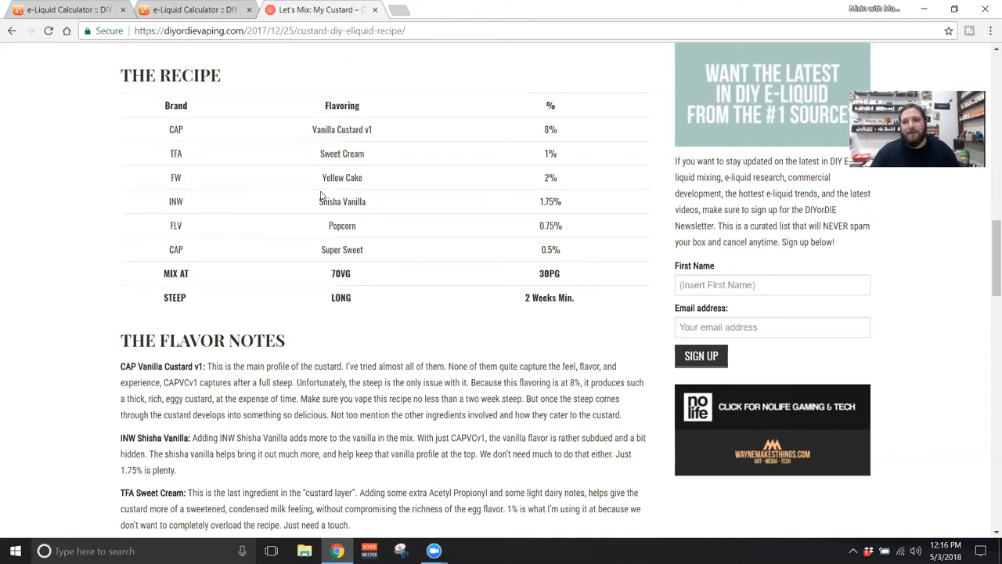
{"action": "mouse_move", "coordinate": [349, 194]}
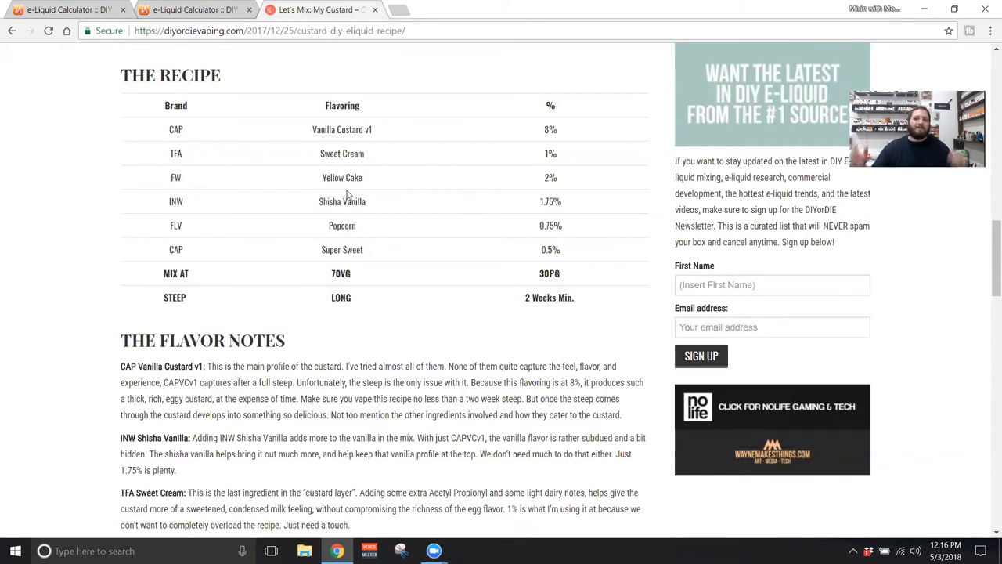
{"action": "mouse_move", "coordinate": [429, 151]}
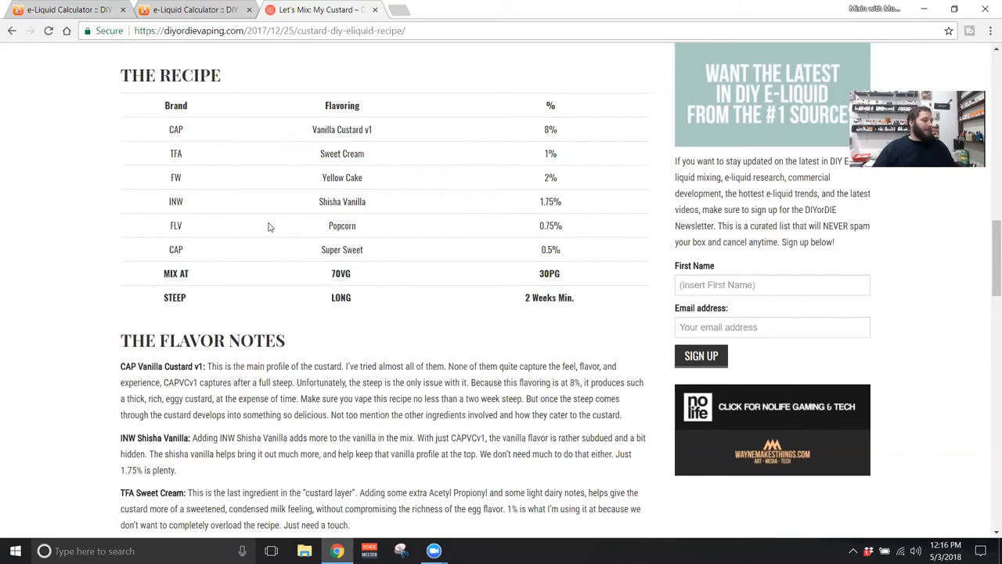
{"action": "mouse_move", "coordinate": [816, 345]}
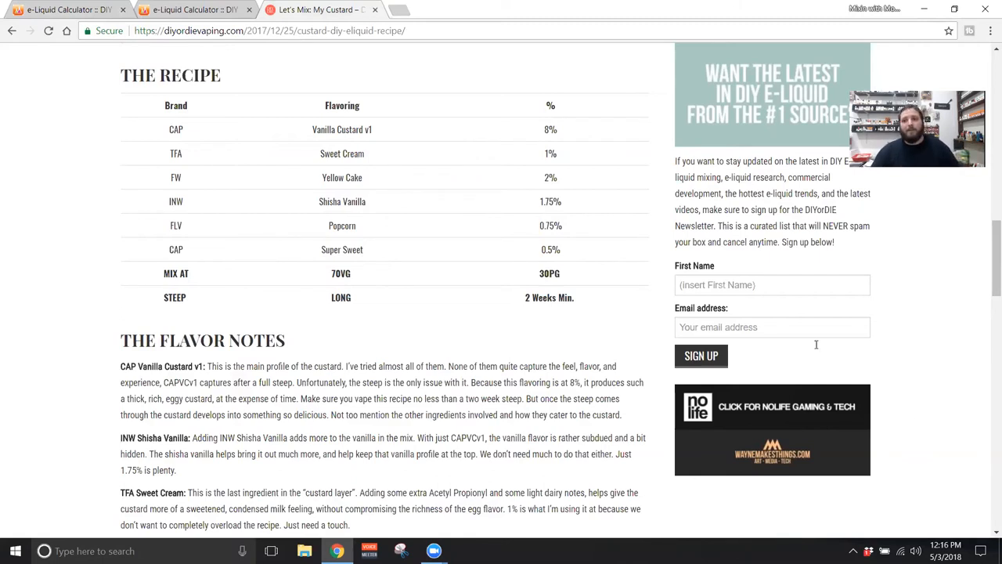
{"action": "mouse_move", "coordinate": [524, 107]}
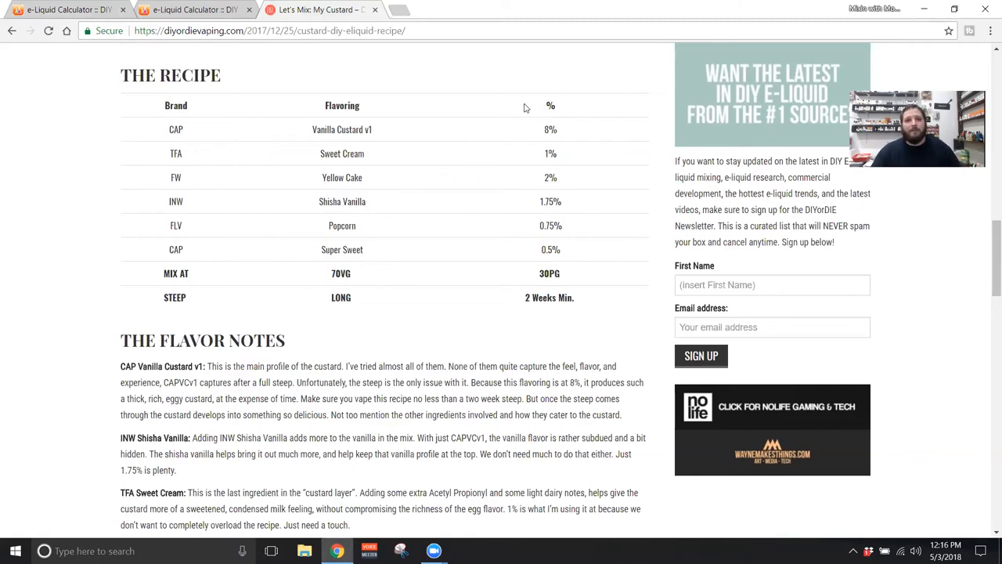
{"action": "mouse_move", "coordinate": [585, 59]}
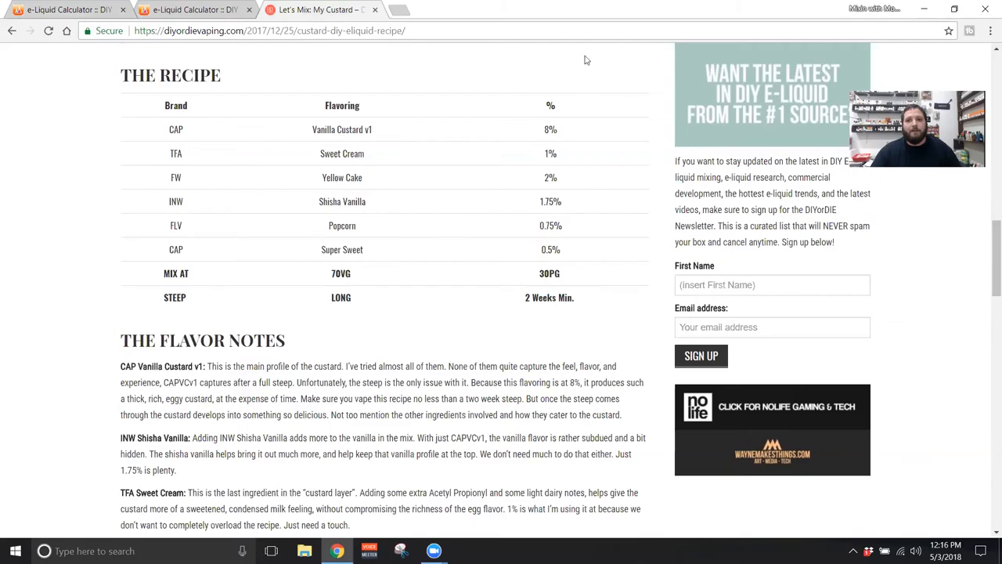